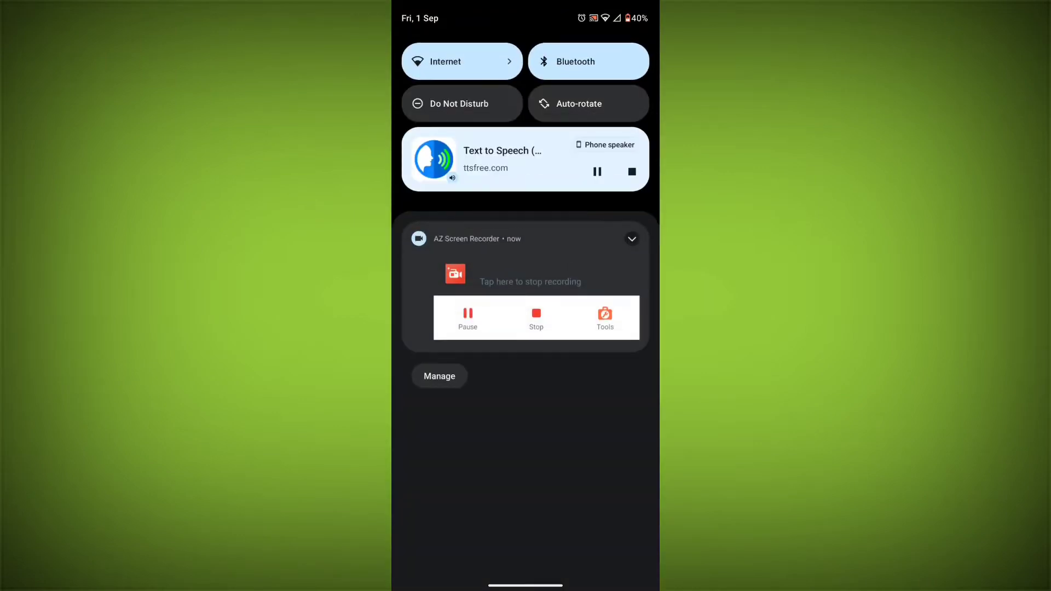
Check the Internet panel shows Tp link Connected, then close it
left_click(461, 61)
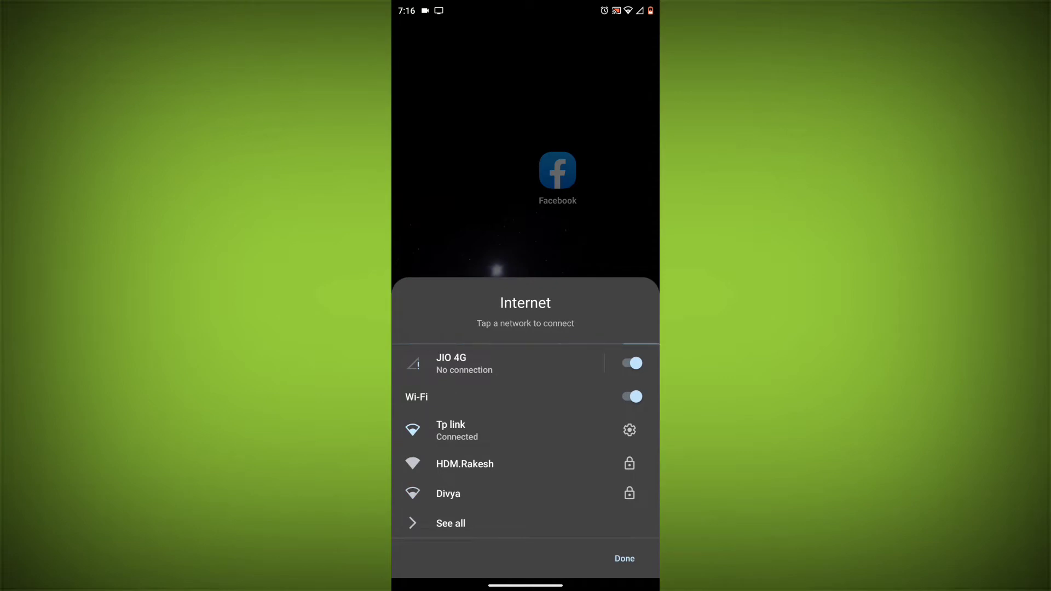
left_click(623, 558)
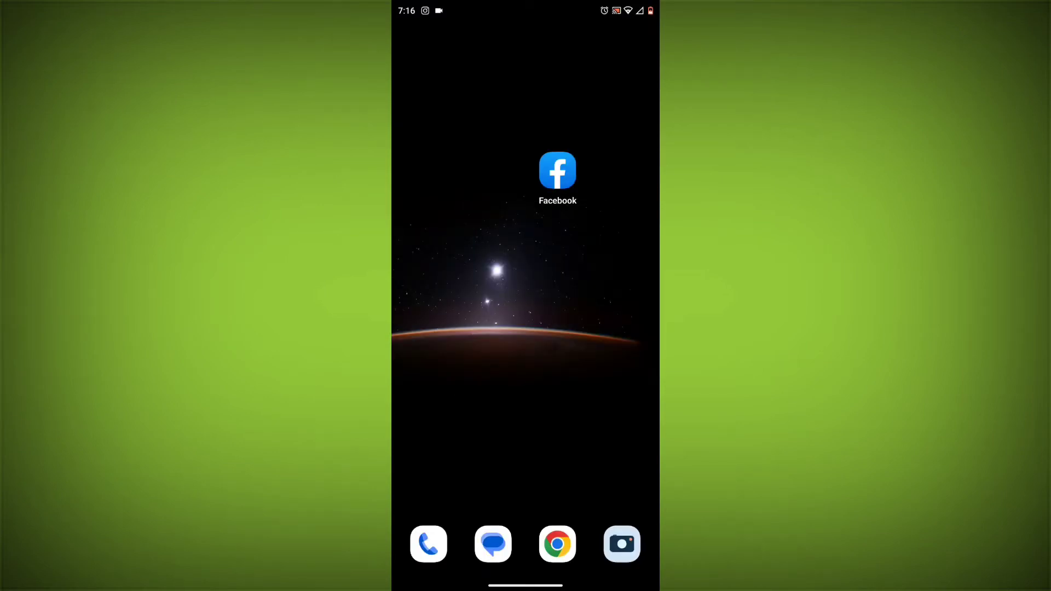
Open Facebook and log out with 'No, log out now', skipping Accounts Center
left_click(557, 177)
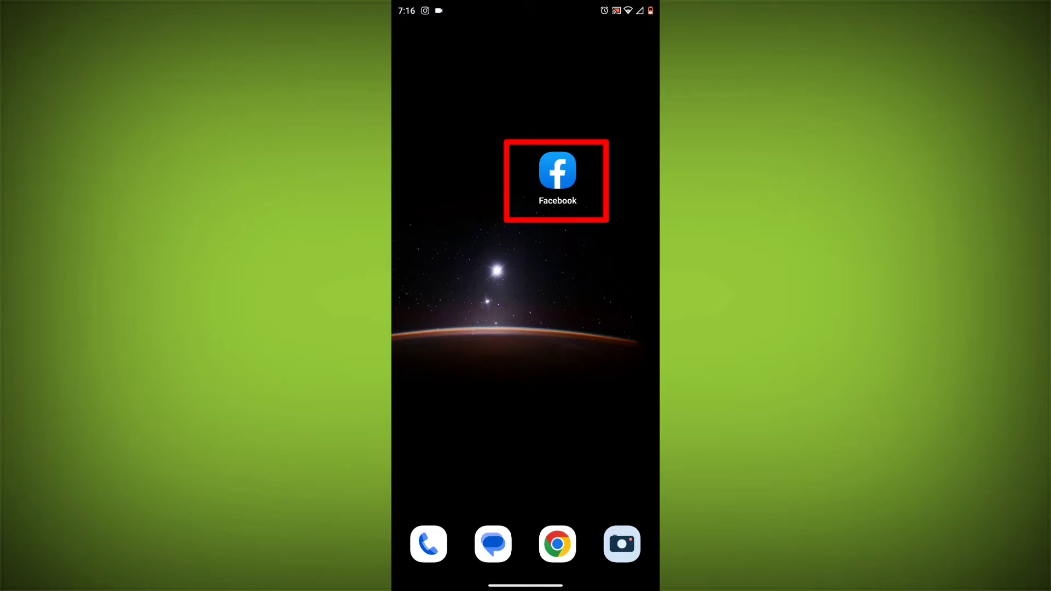
left_click(557, 179)
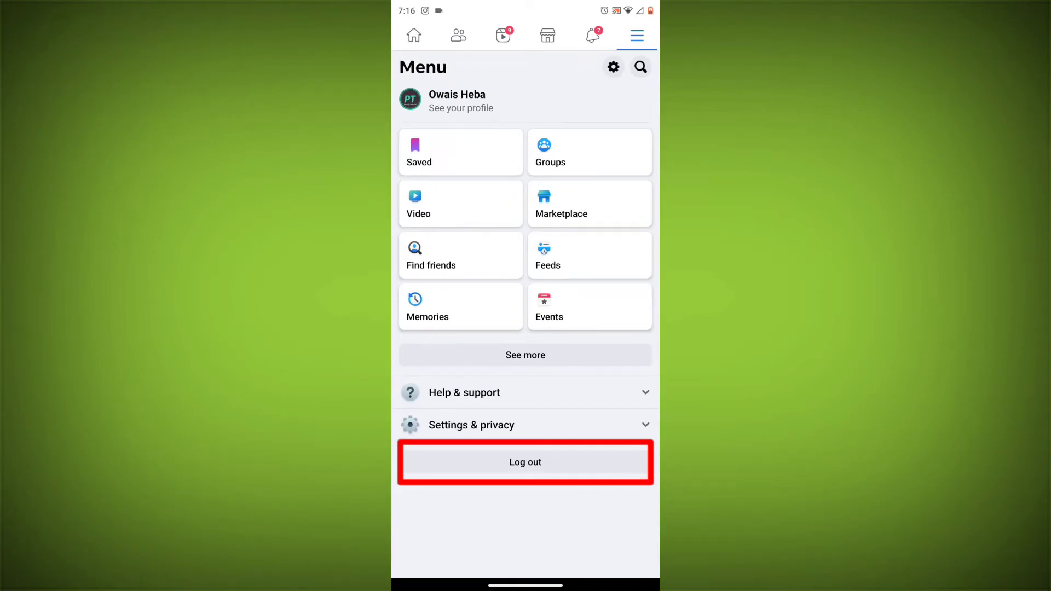
left_click(525, 462)
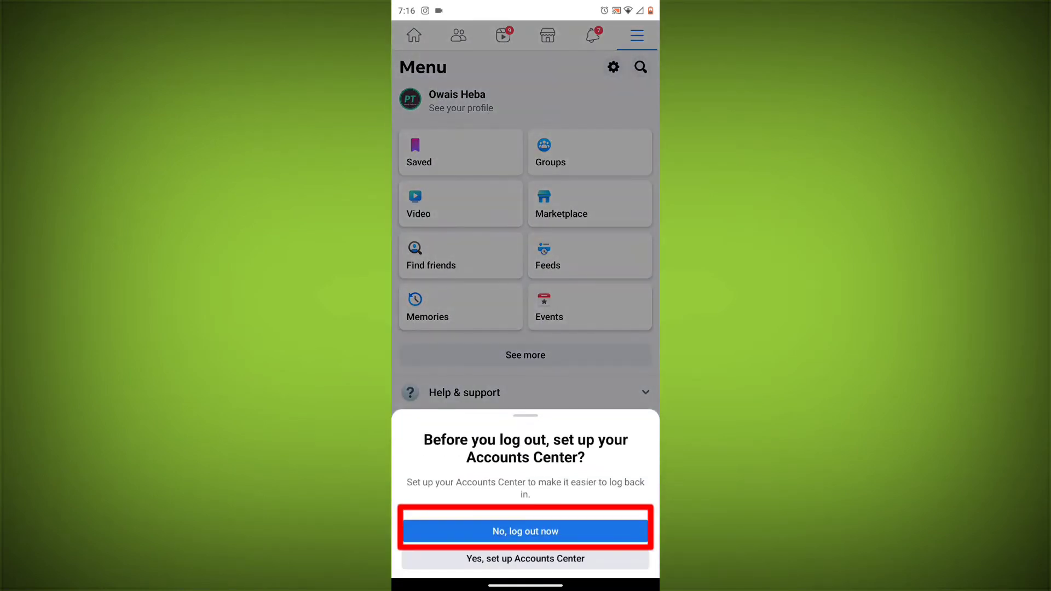
left_click(525, 532)
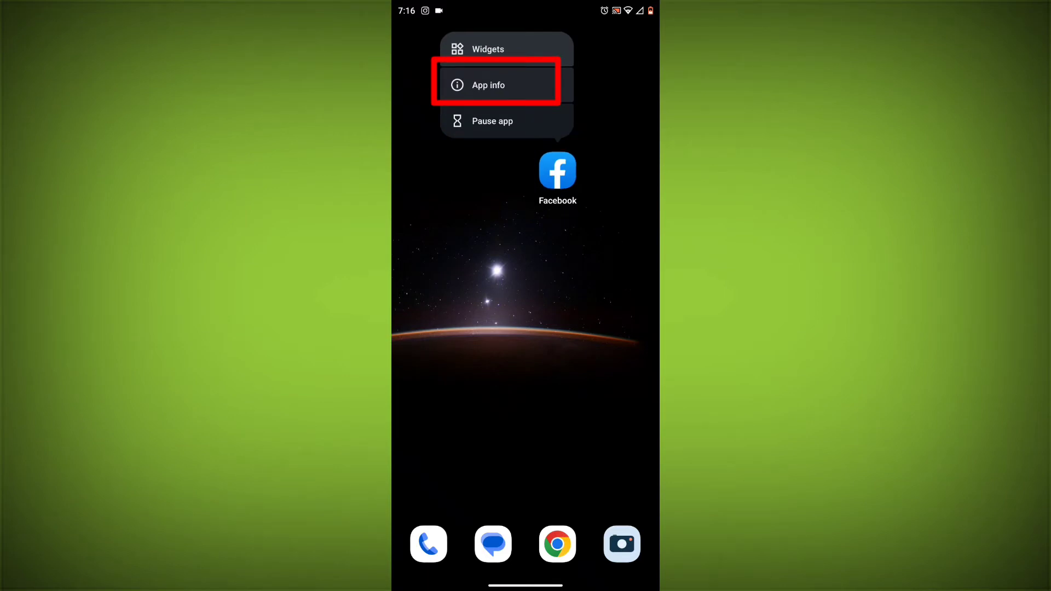
Force stop Facebook from App info, then clear its cache and storage
left_click(497, 84)
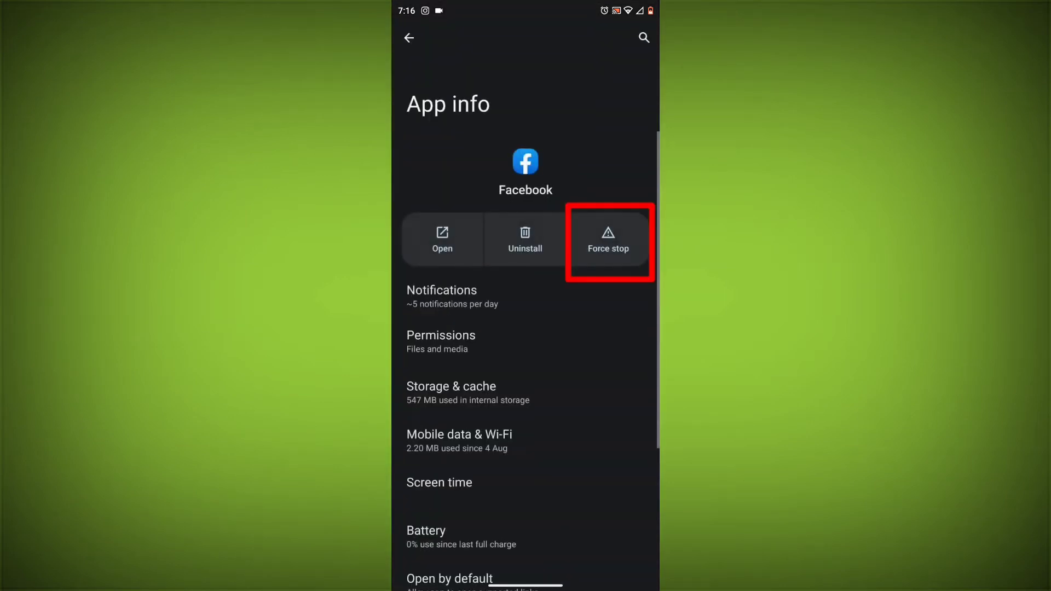
left_click(607, 239)
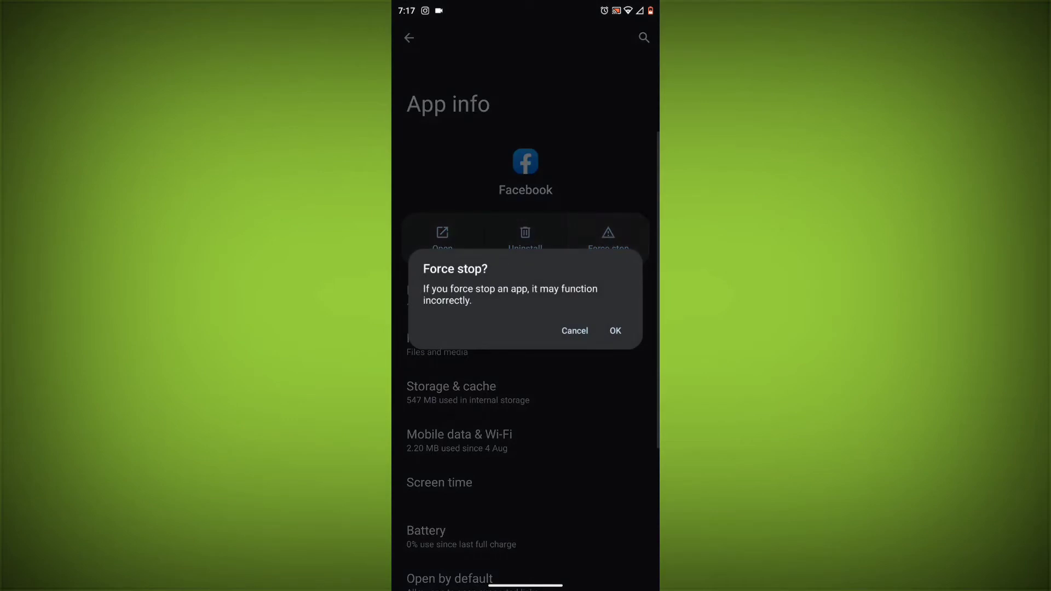
left_click(574, 331)
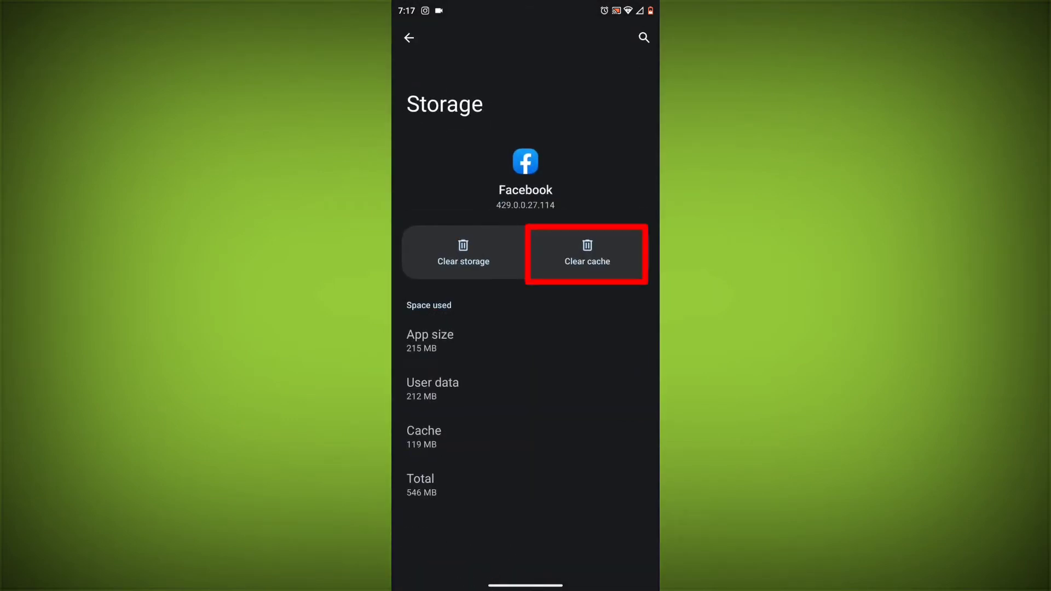
left_click(587, 253)
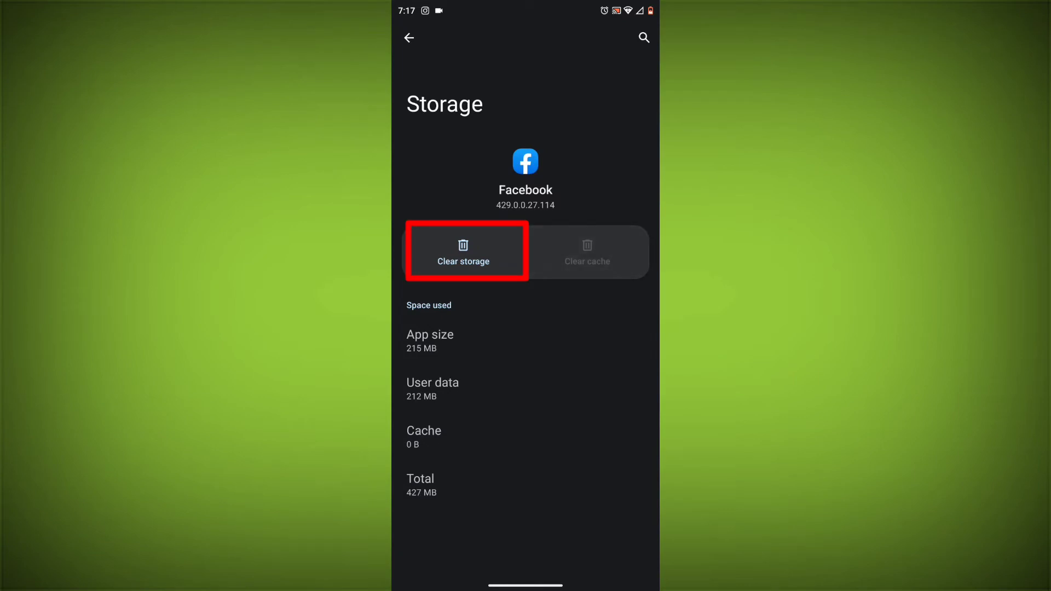
left_click(463, 253)
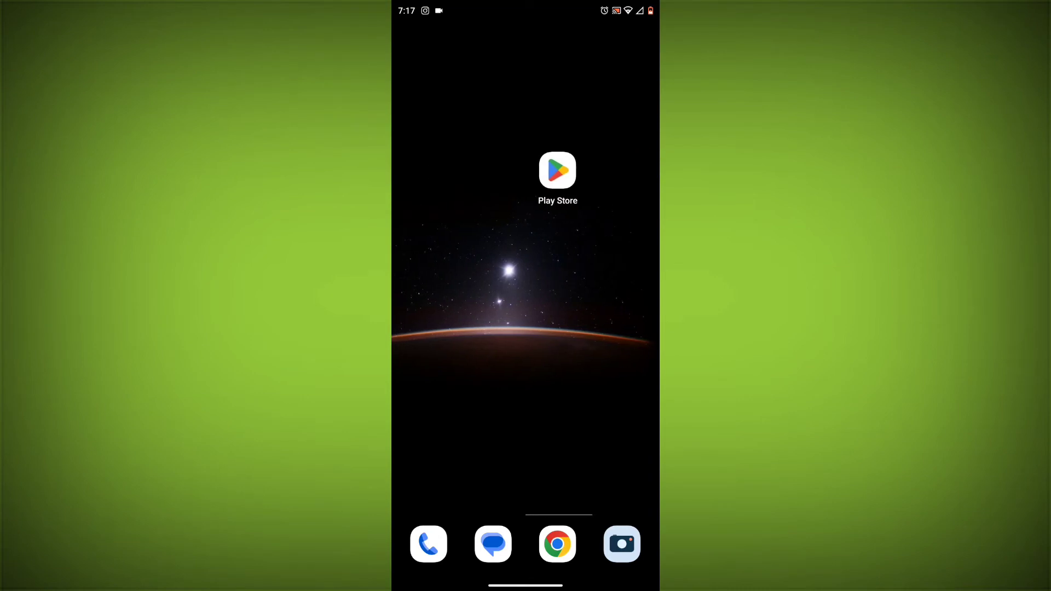
Launch Play Store and tap Update on the Facebook (Beta) listing
left_click(558, 177)
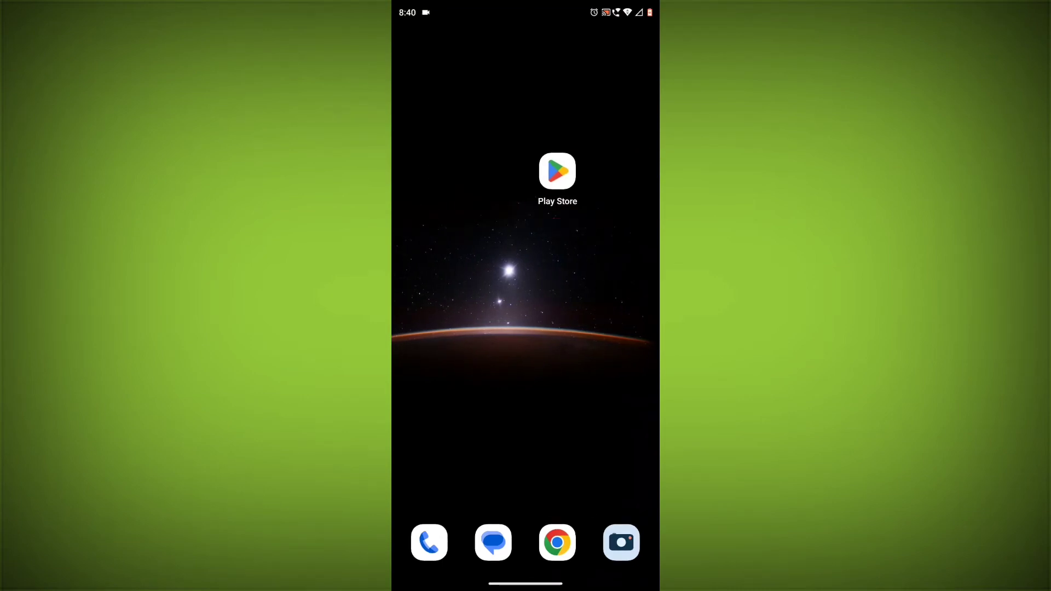
left_click(557, 171)
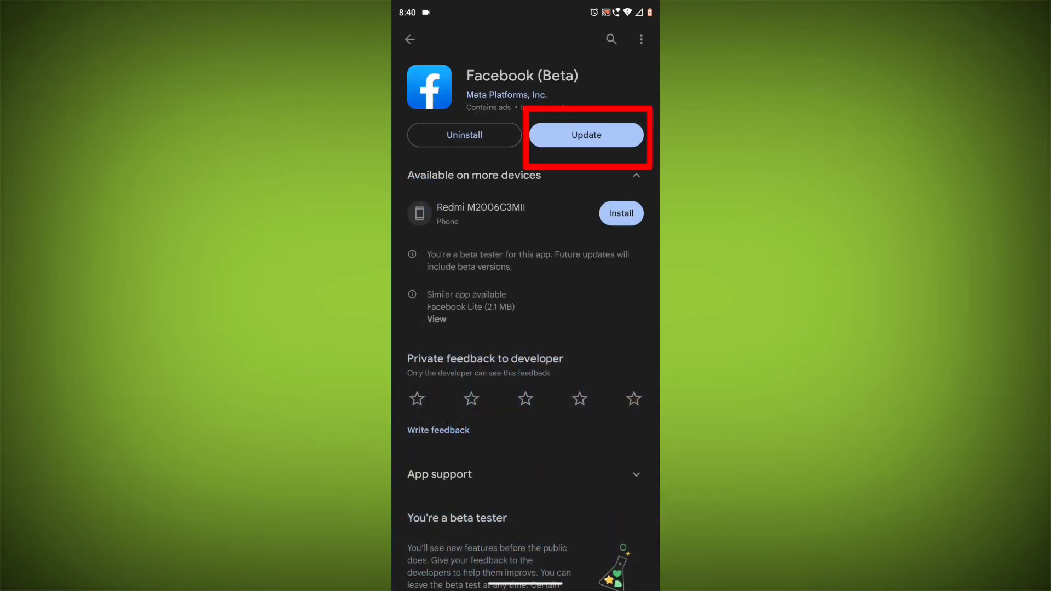
left_click(585, 134)
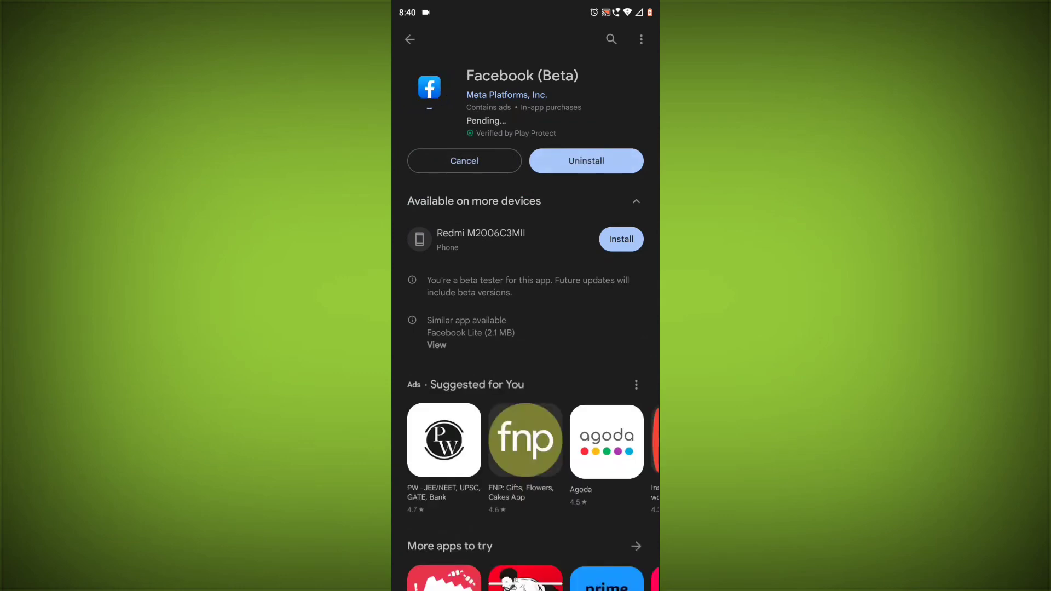